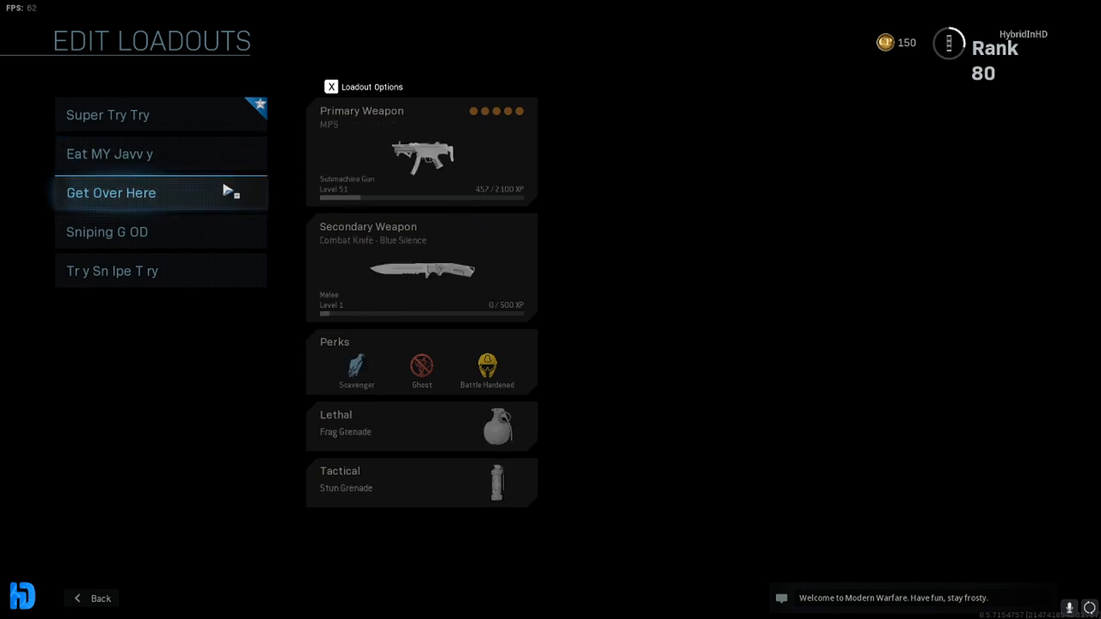
Select the Get Over Here loadout's MP5 to open its Gunsmith with five attachments
click(420, 150)
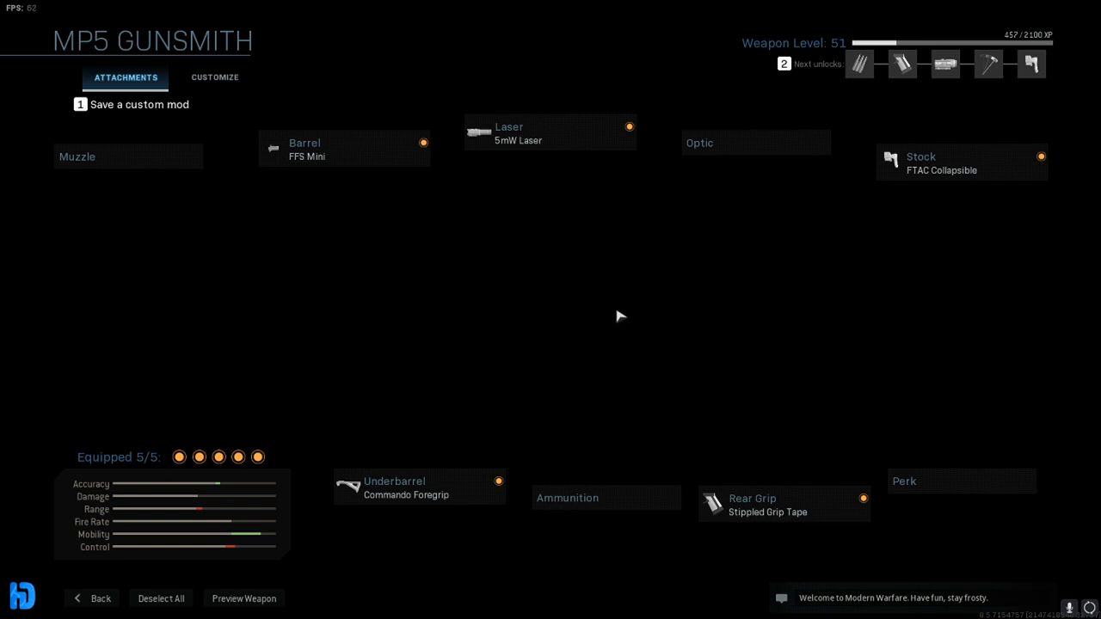
mouse_move(316, 300)
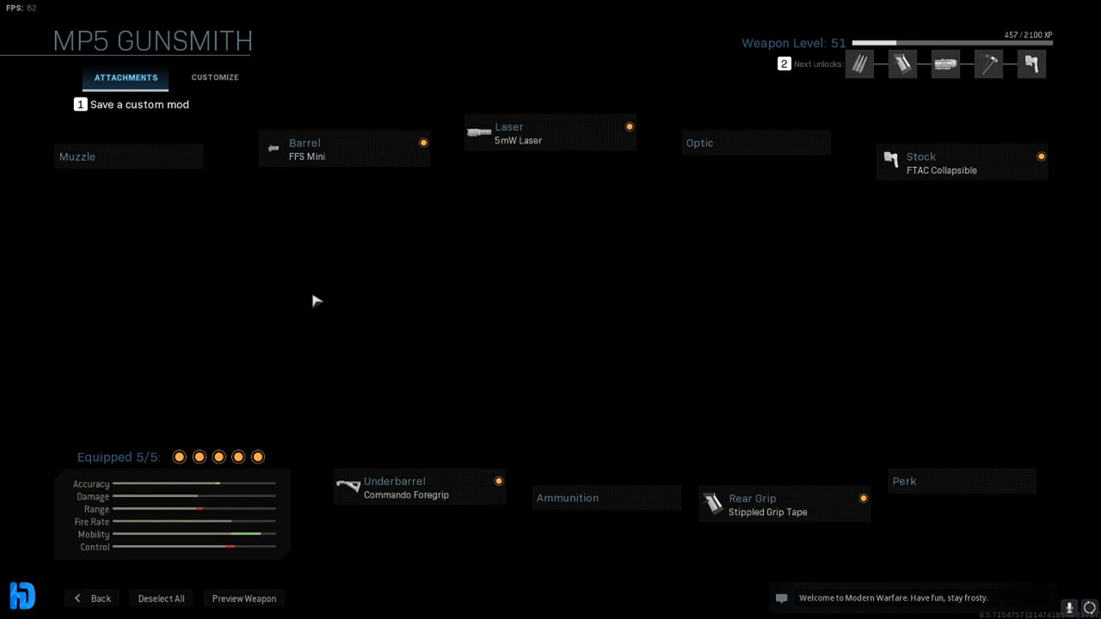
mouse_move(327, 251)
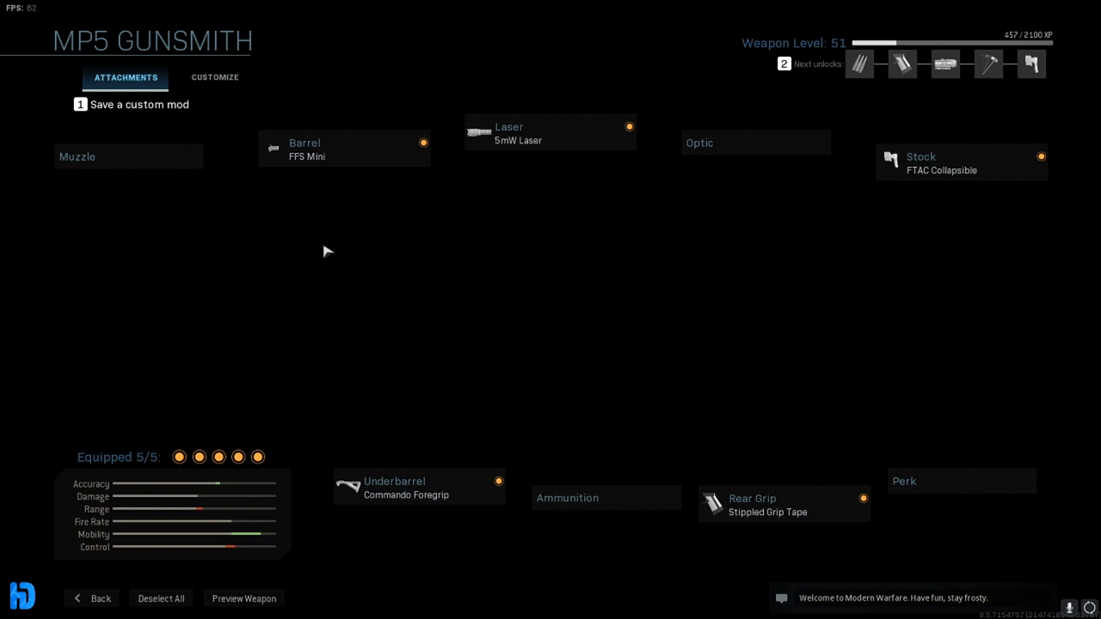
View the MP5 stock choices showing FTAC Collapsible equipped, then back out
click(961, 161)
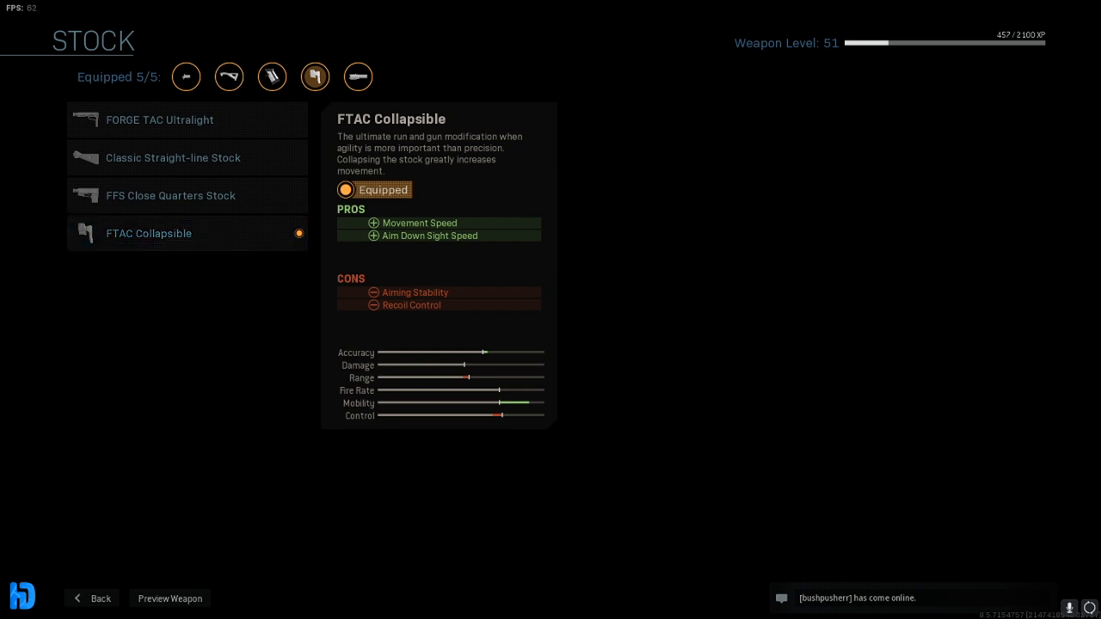
click(228, 77)
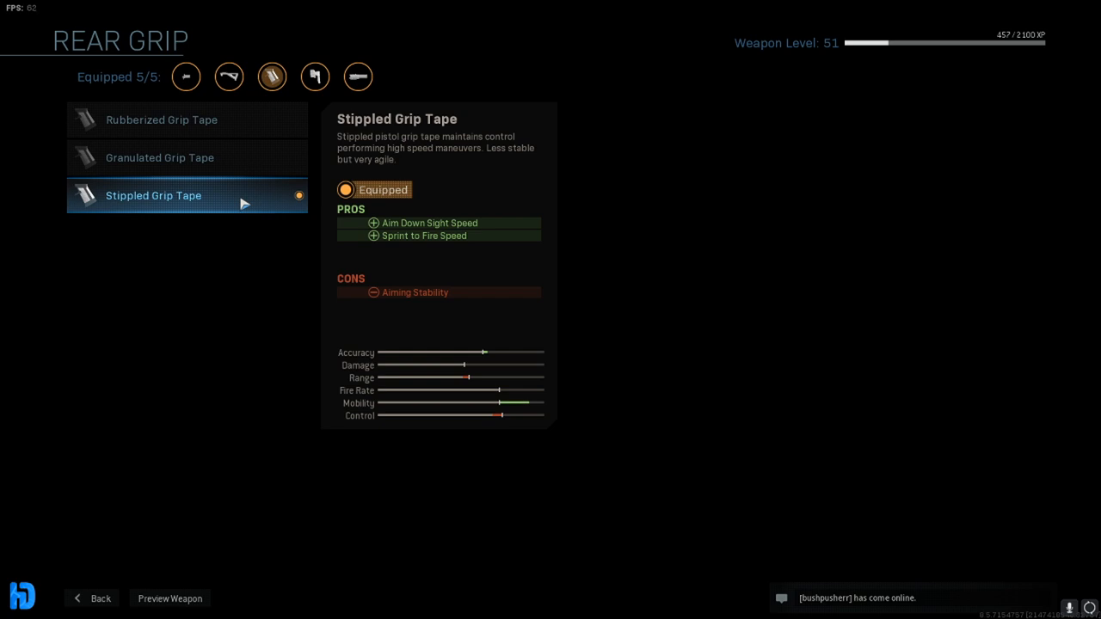
Open the MP5 Laser choices to confirm the 5mW Laser is equipped
click(357, 76)
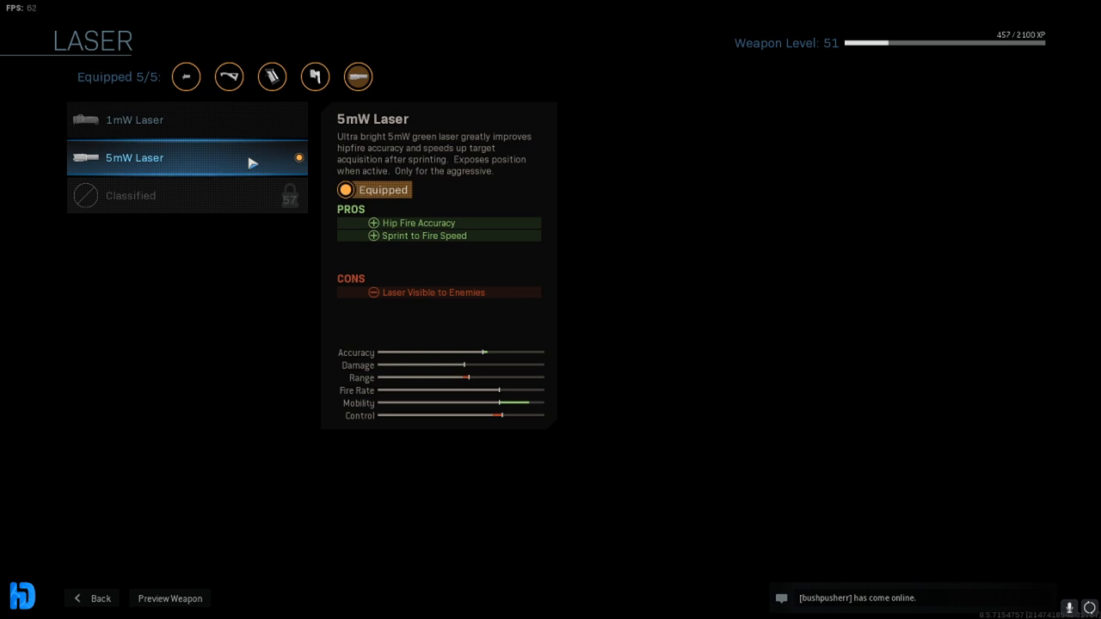
click(185, 76)
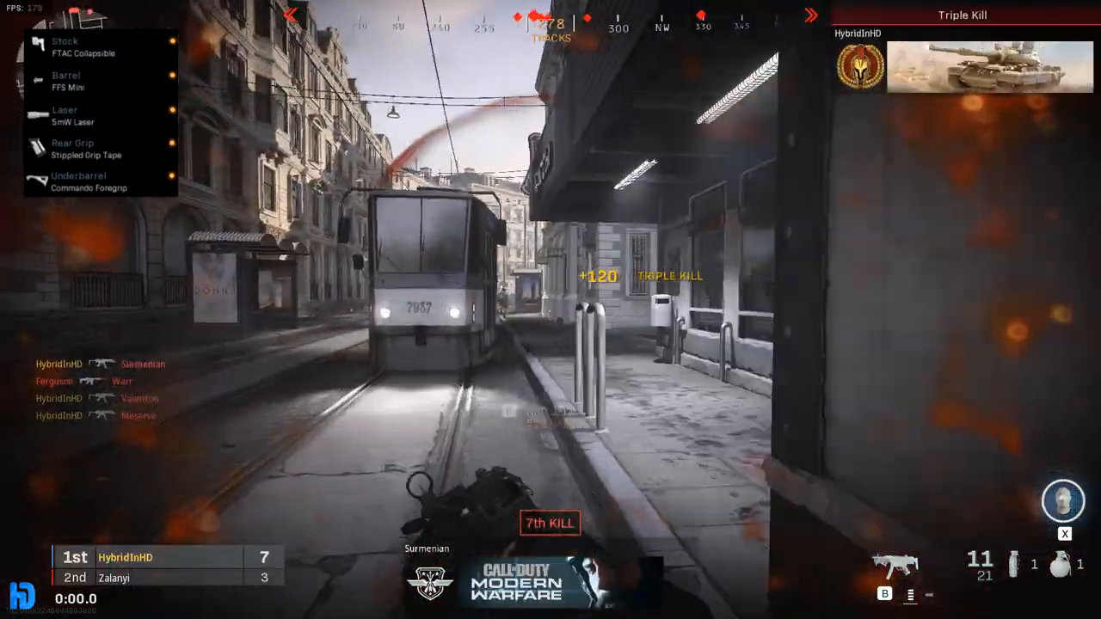
Reload the emptied MP5 after the triple kill bringing the count to seven
key(r)
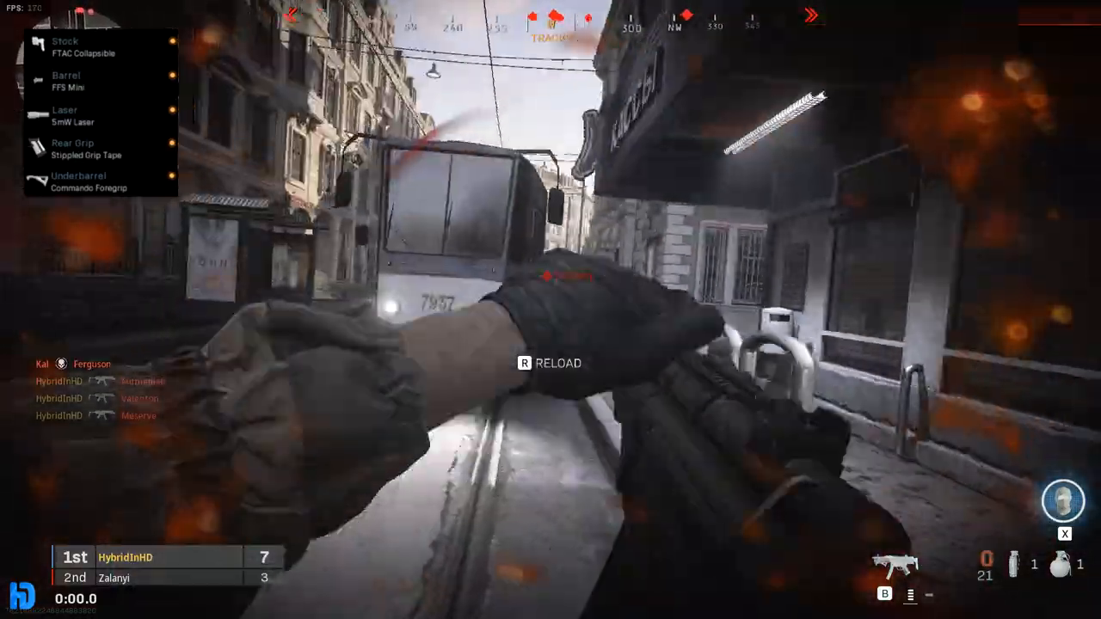